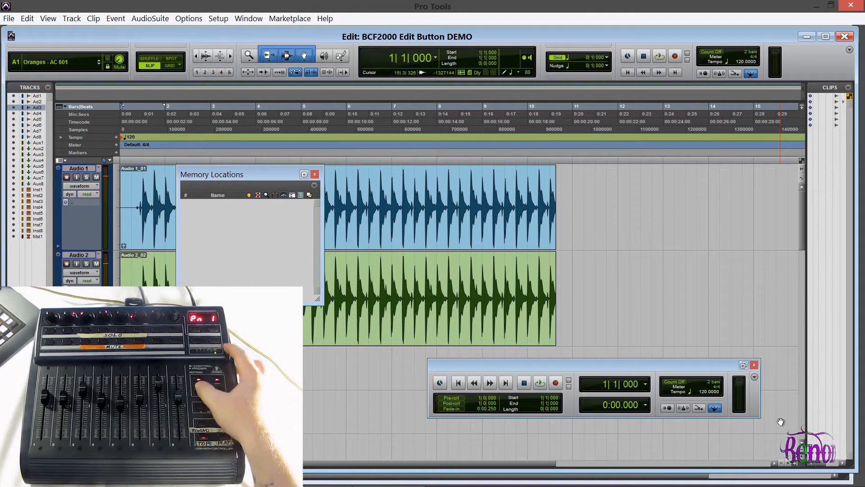
# Step: Set loop start and end points around the drum clips using the BCF2000 Edit button
pyautogui.click(315, 174)
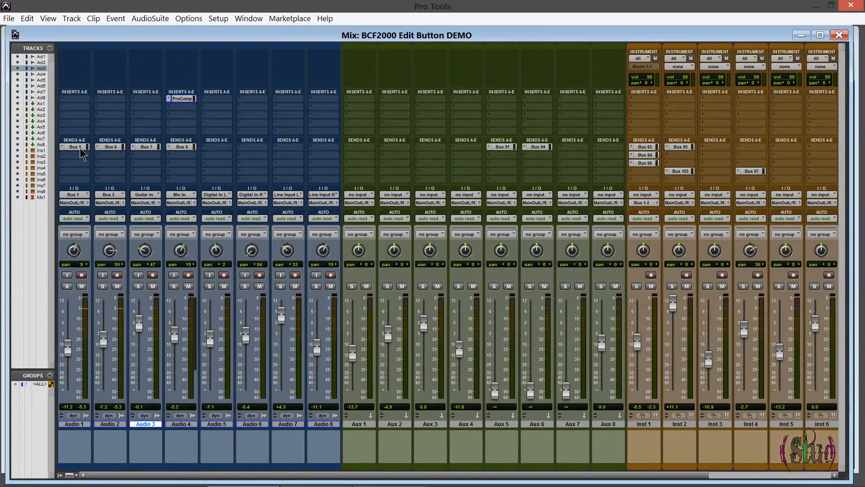
pyautogui.click(74, 147)
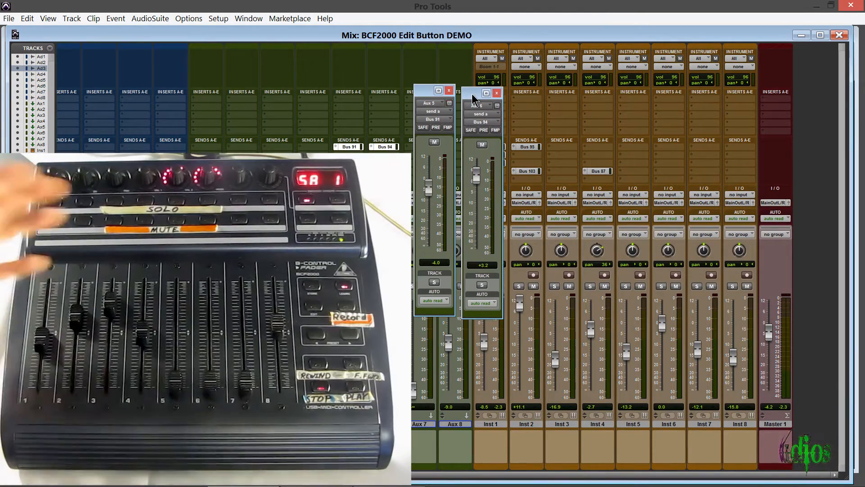
# Step: Open send output windows (sends a–d) for the Aux and Inst tracks and drag a send fader upward
pyautogui.click(819, 35)
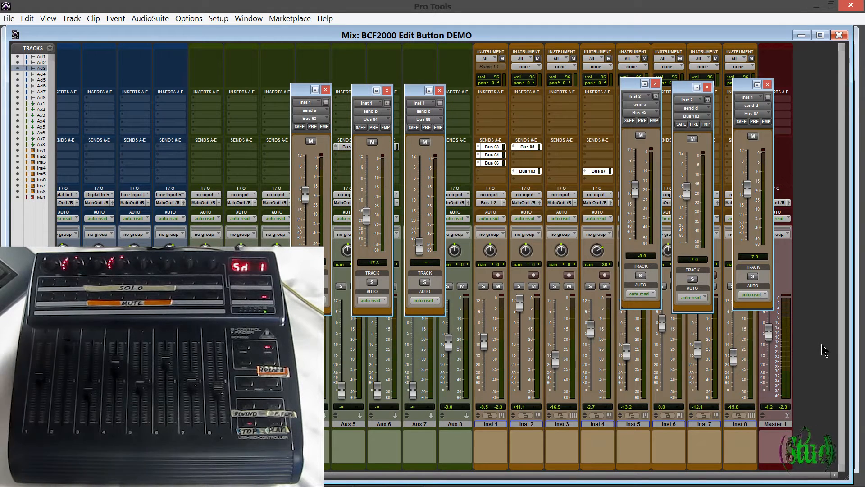
pyautogui.moveTo(686, 193); pyautogui.dragTo(686, 158)
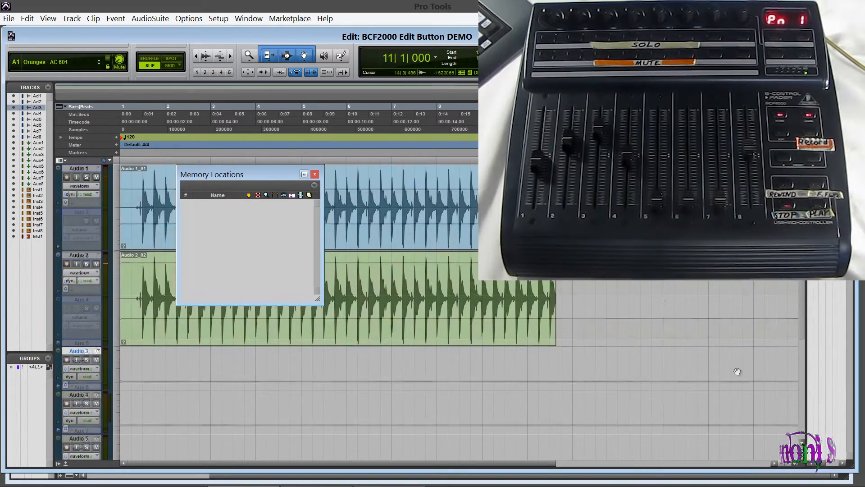
# Step: Close the Memory Locations window, leaving the drum clips on Audio 1 and 2 visible
pyautogui.click(314, 174)
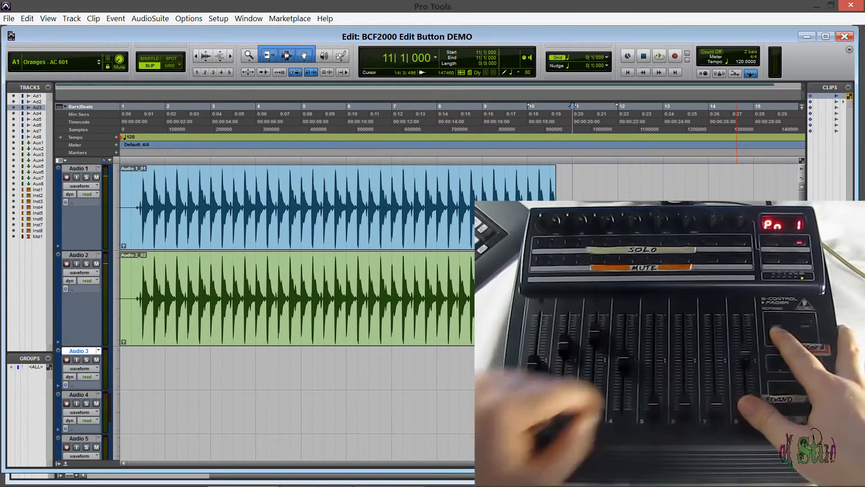